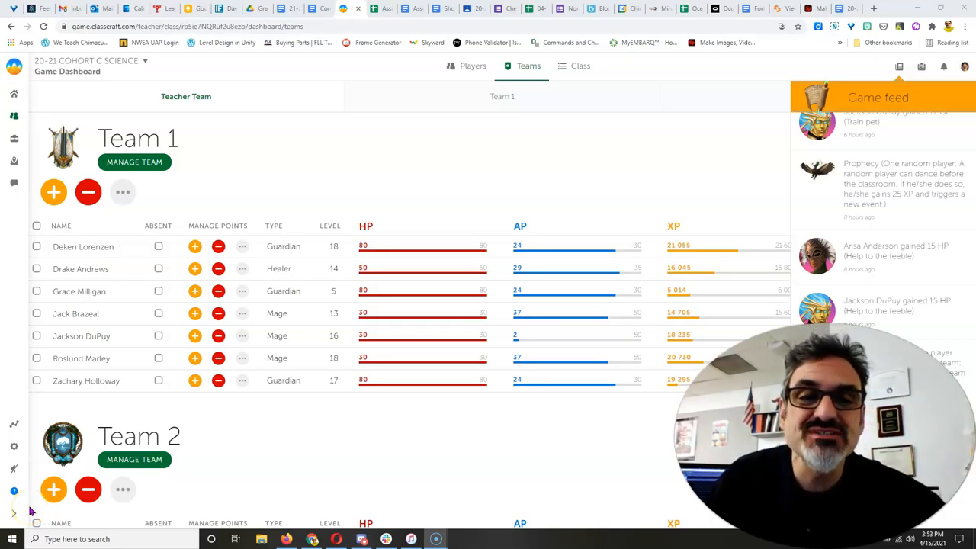
pyautogui.moveTo(109, 423)
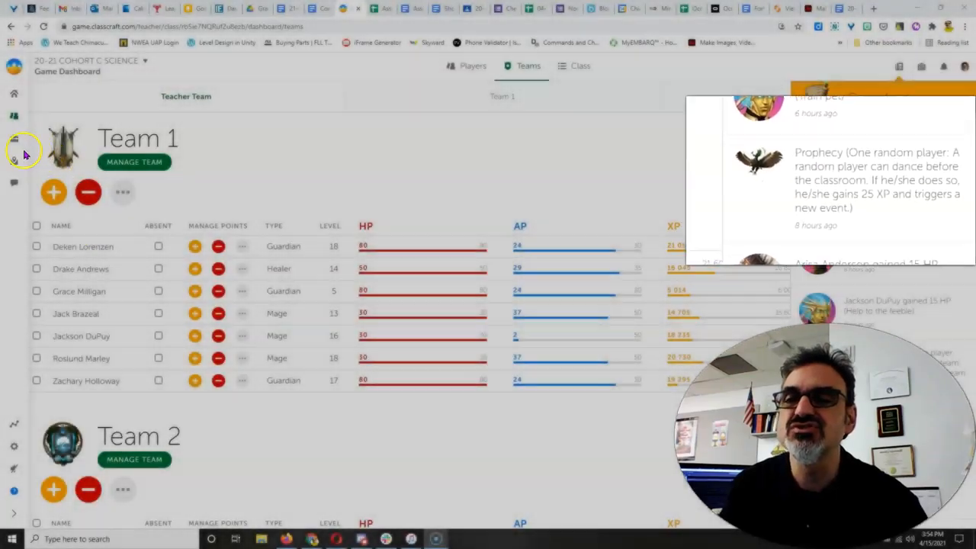
# Open Class Tools, hide the game feed, and launch The Riders of Vay.
pyautogui.click(14, 138)
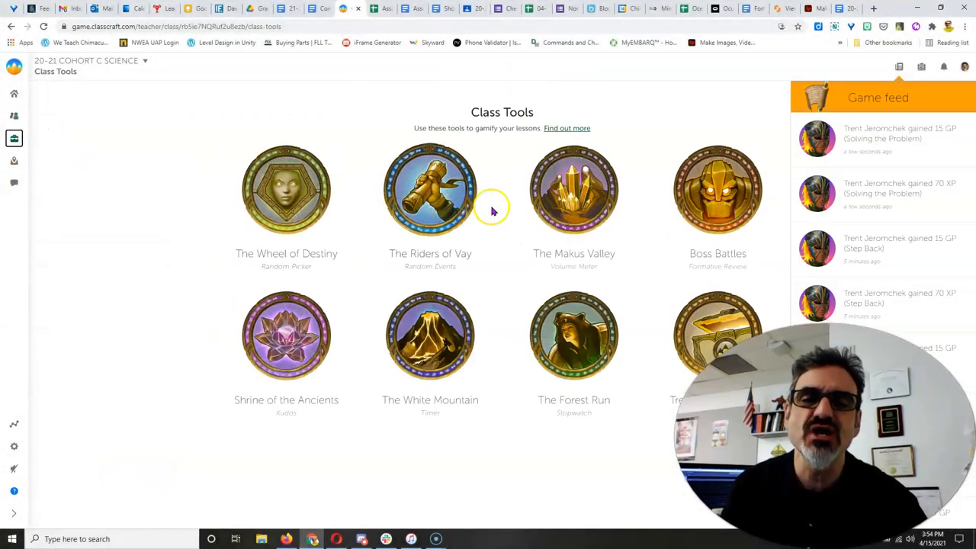
pyautogui.moveTo(898, 67)
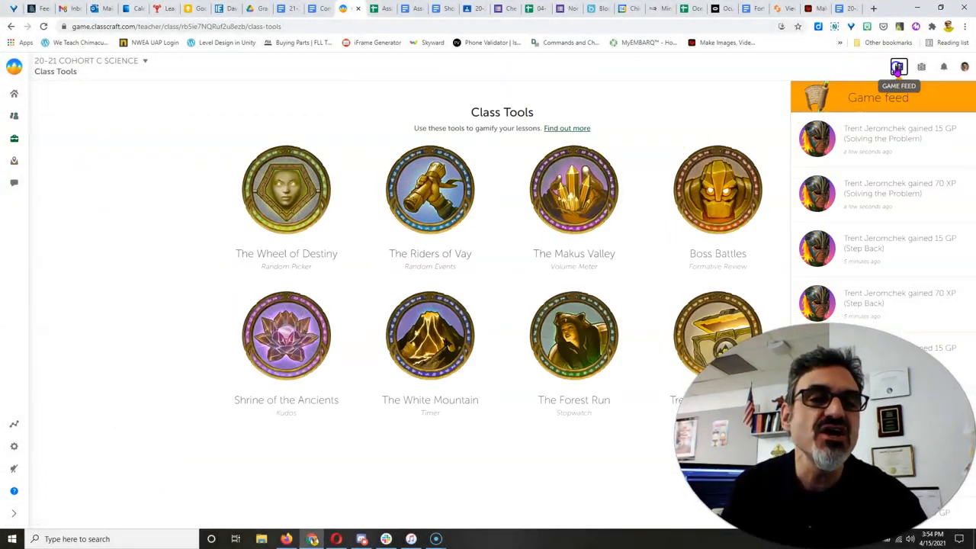
pyautogui.click(430, 189)
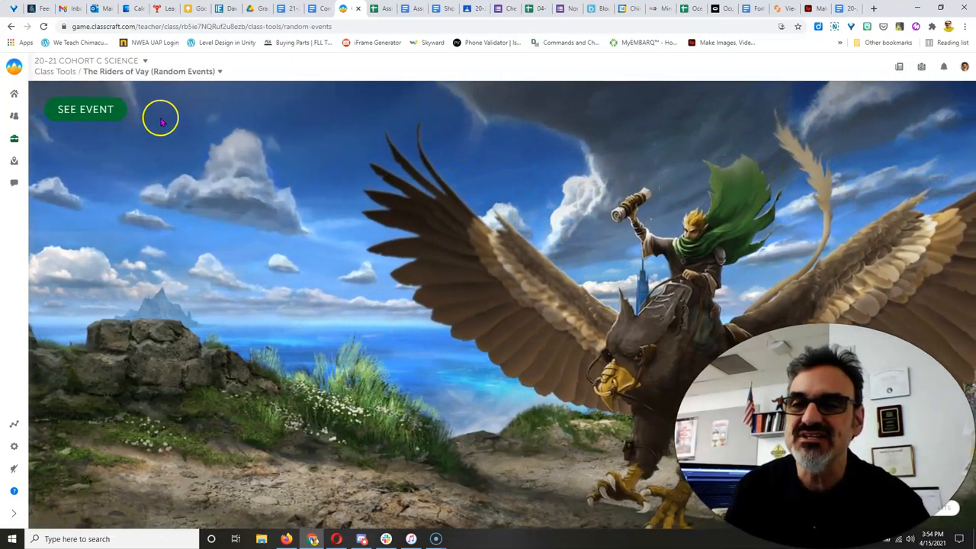
pyautogui.moveTo(101, 125)
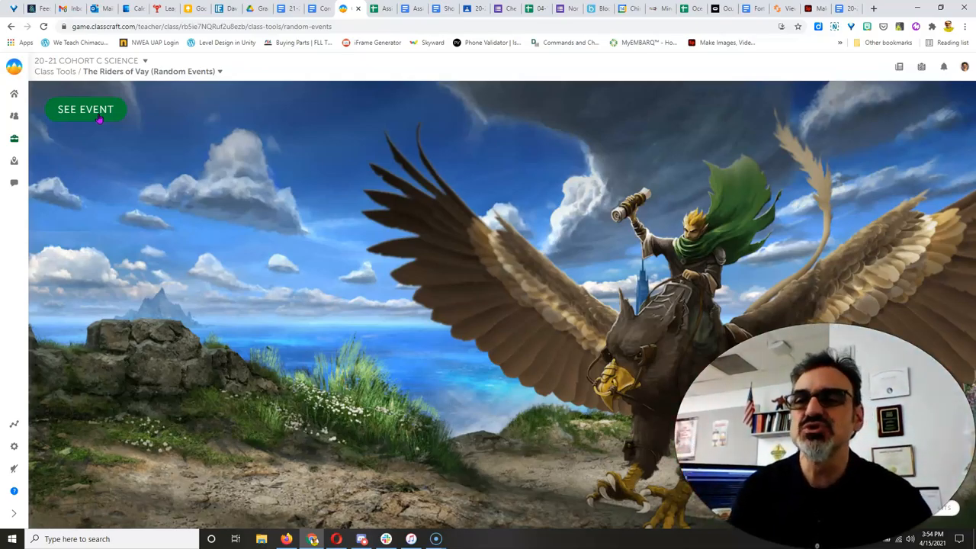
# Draw a random event, revealing the King's punishment scroll.
pyautogui.click(86, 109)
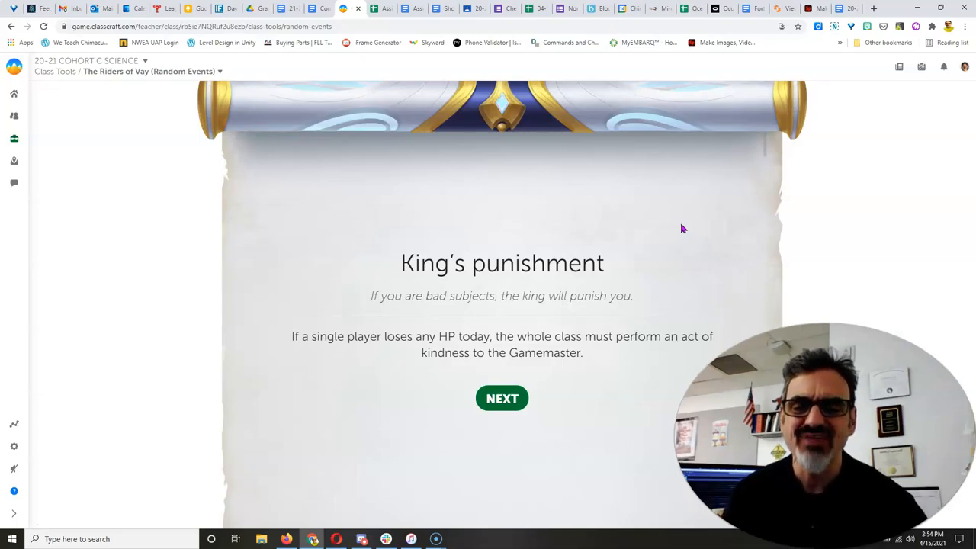
pyautogui.moveTo(633, 292)
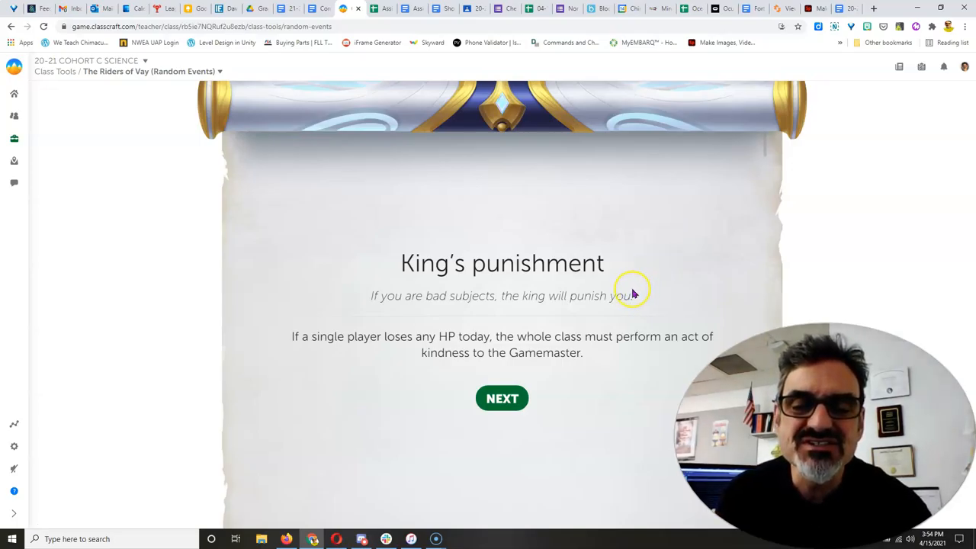
pyautogui.moveTo(631, 360)
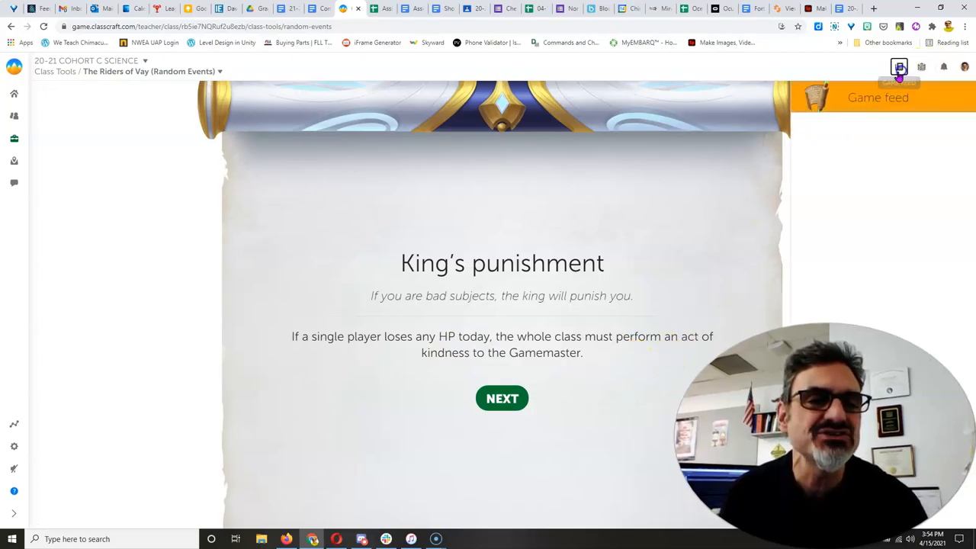
# Show the game feed and scroll through entries below the King's punishment entry.
pyautogui.click(898, 67)
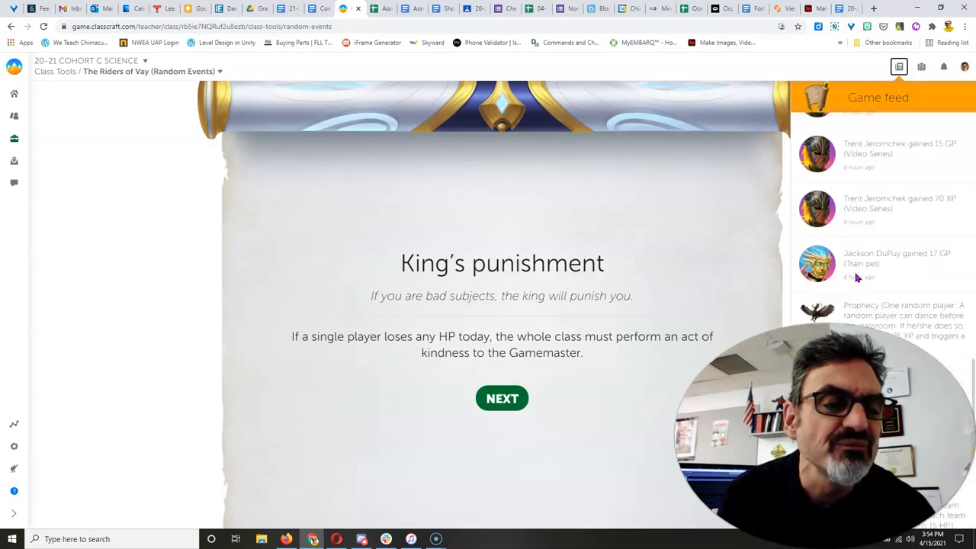
pyautogui.scroll(-3)
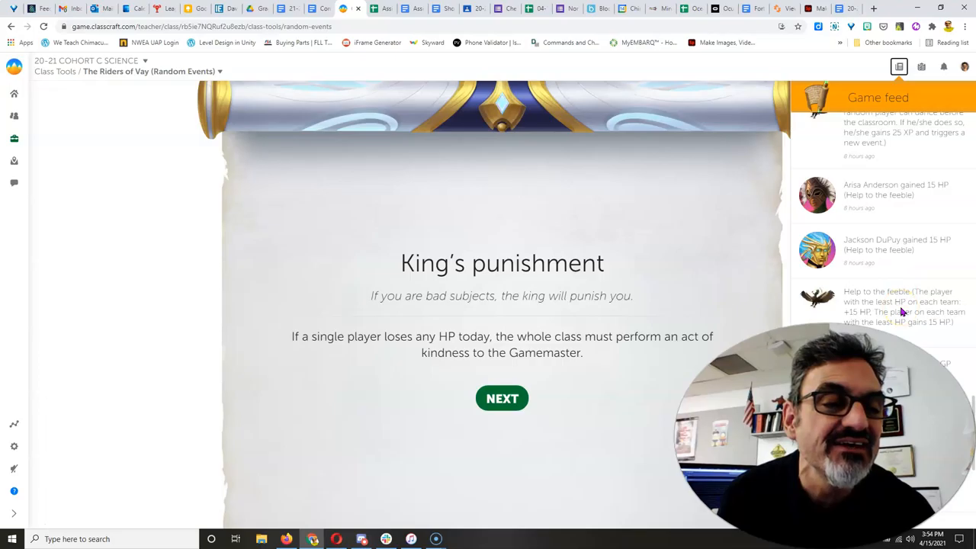
pyautogui.scroll(-3)
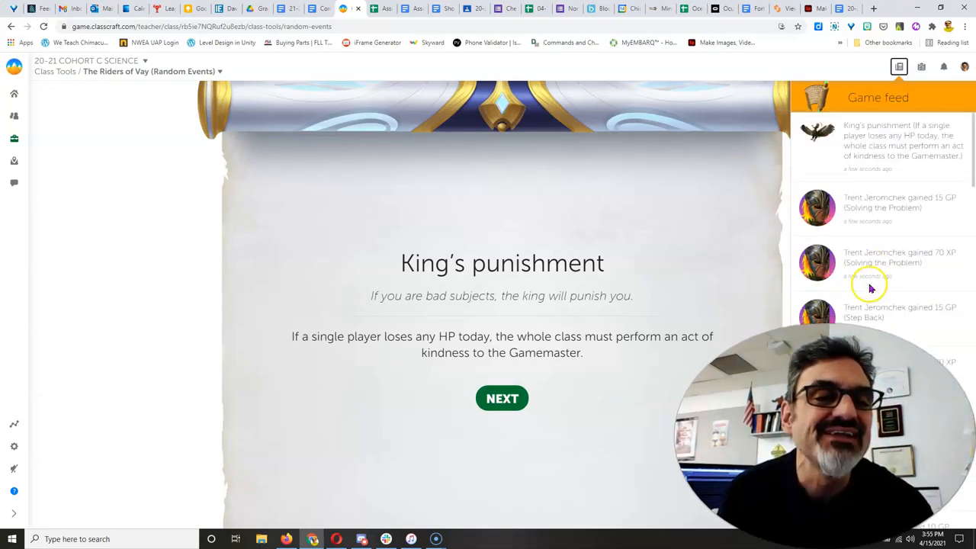
# Hide the game feed panel so only the King's punishment scroll remains.
pyautogui.click(899, 67)
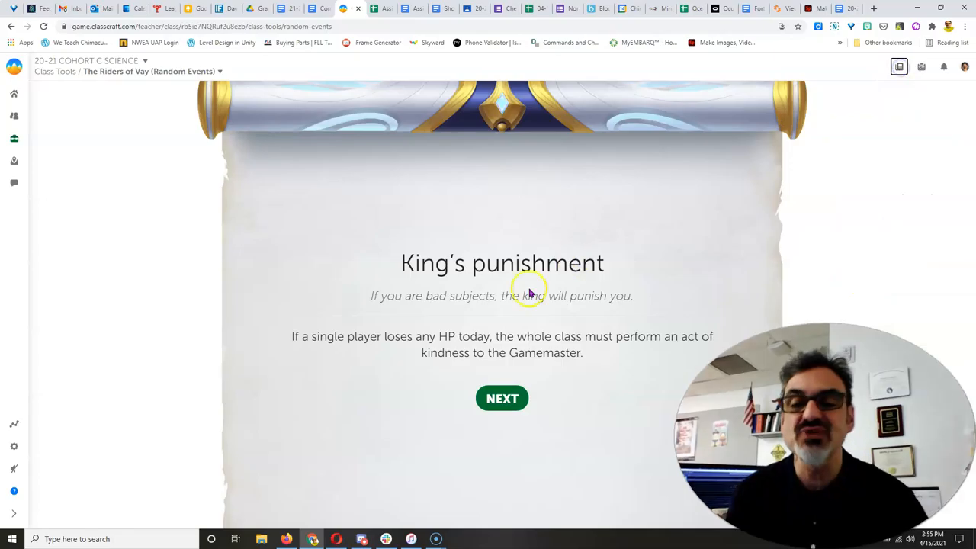
pyautogui.moveTo(530, 296)
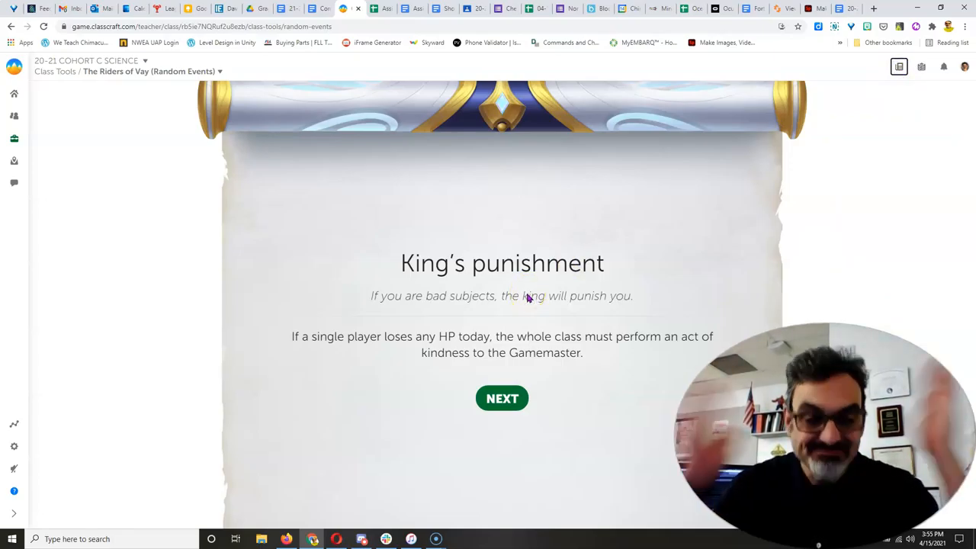
pyautogui.moveTo(458, 373)
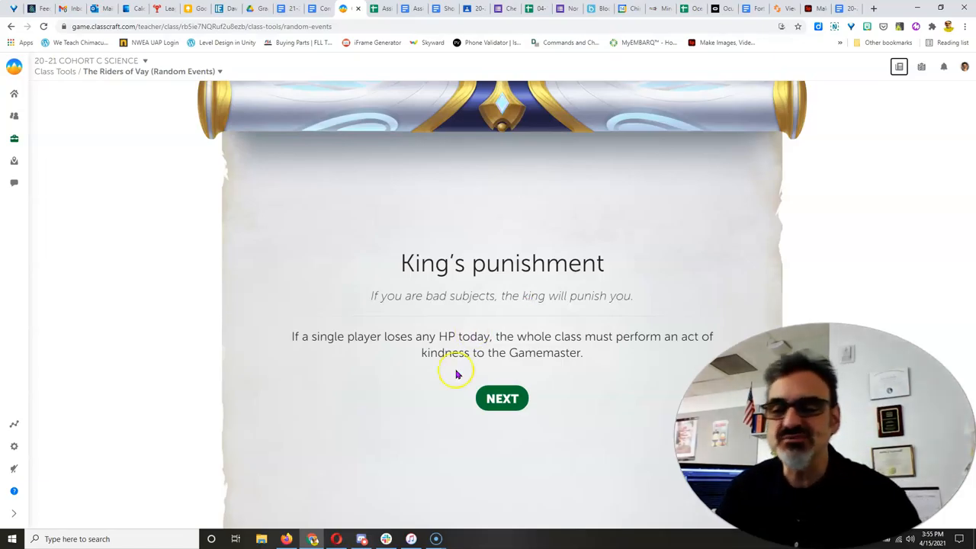